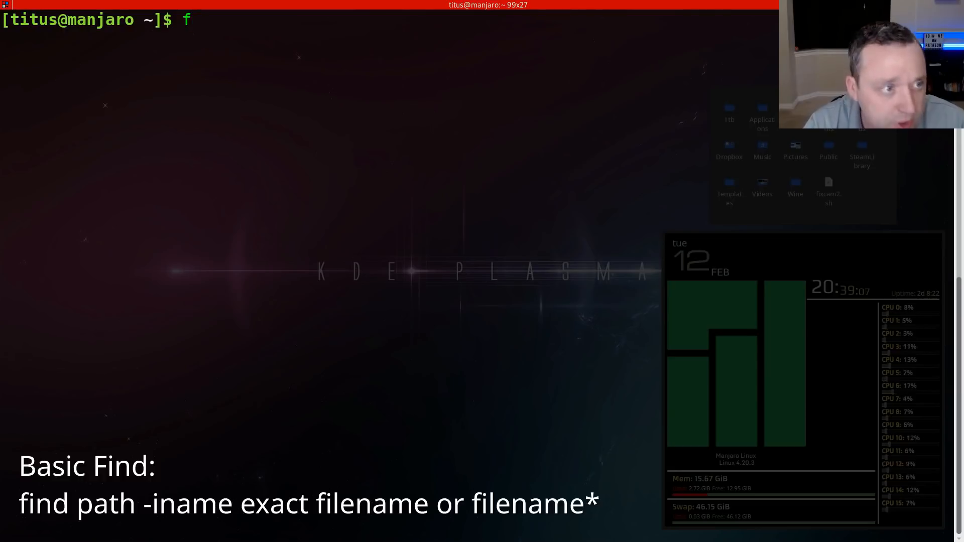
# Run find ~/Wine -name media, which returns no exact-name matches
pyautogui.write('ind ~')
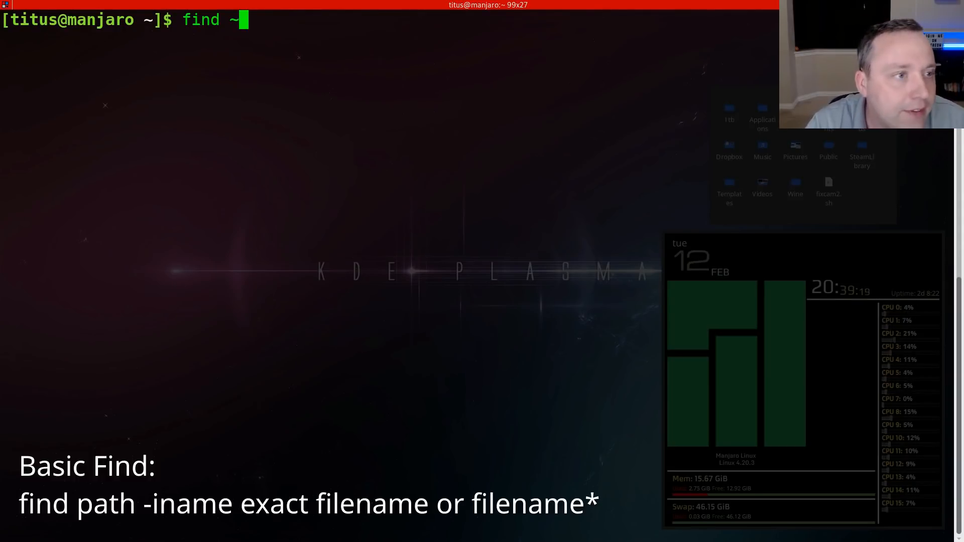
pyautogui.write('/Wine')
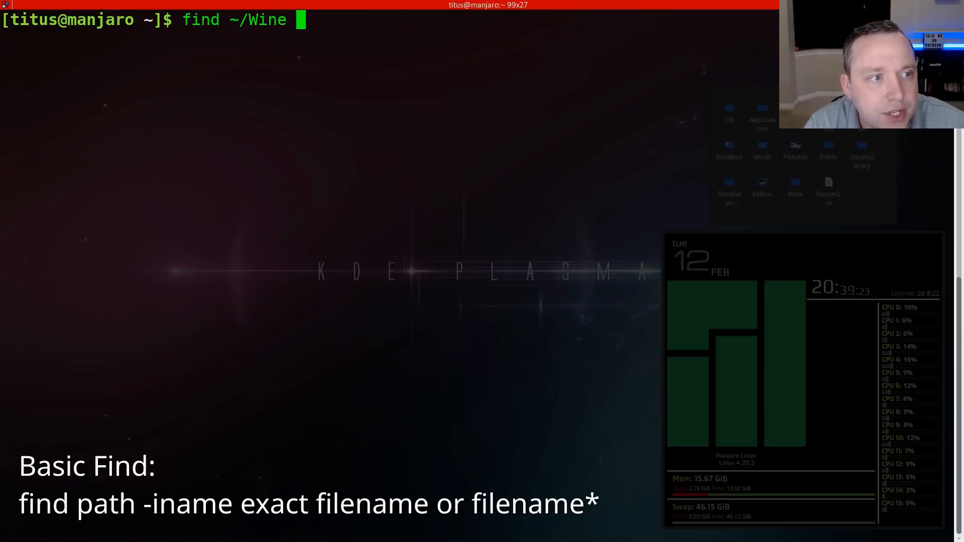
pyautogui.write('-name')
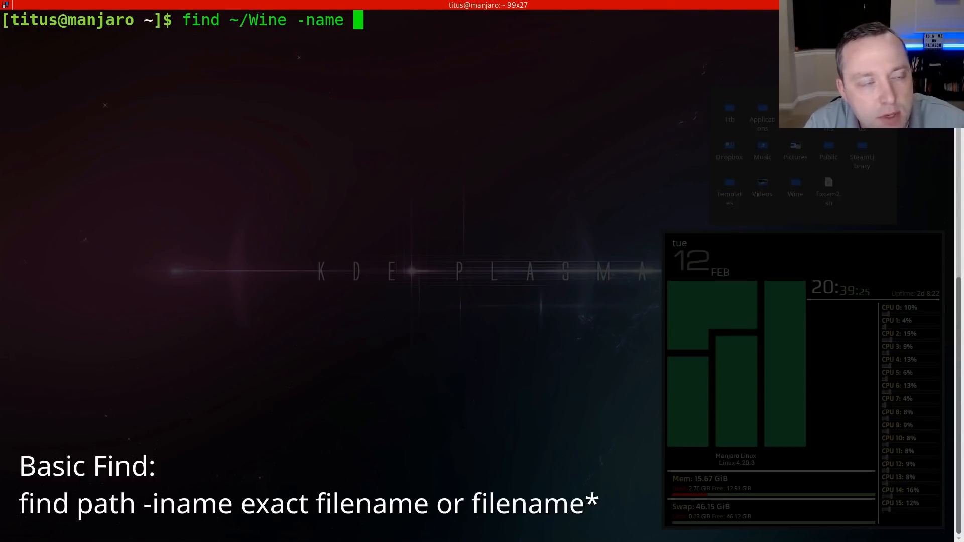
pyautogui.write('media')
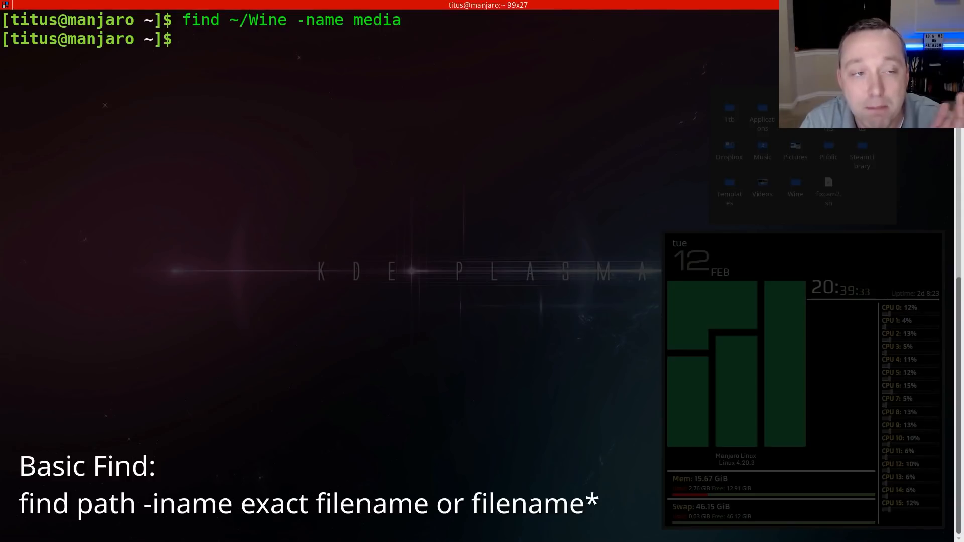
pyautogui.write('find ~/Wine -name media')
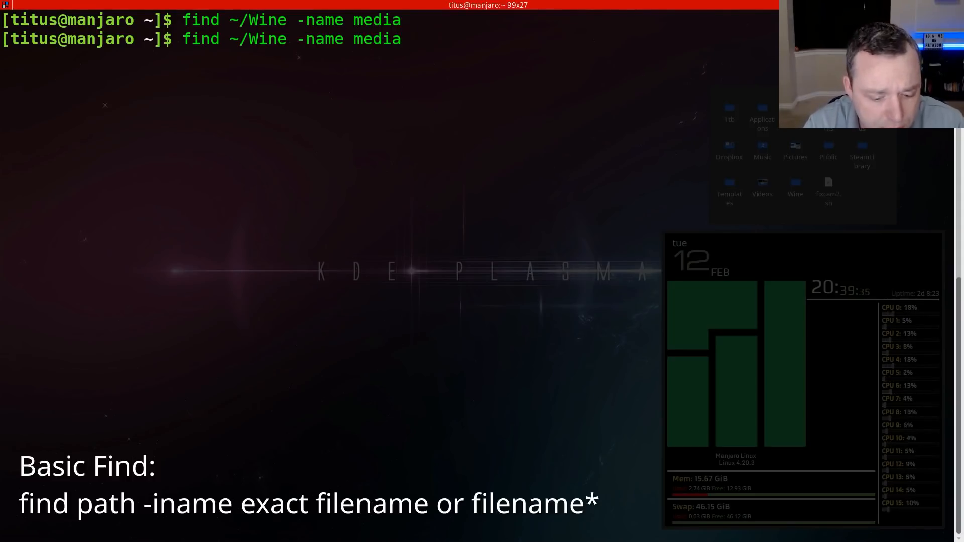
pyautogui.press('Return')
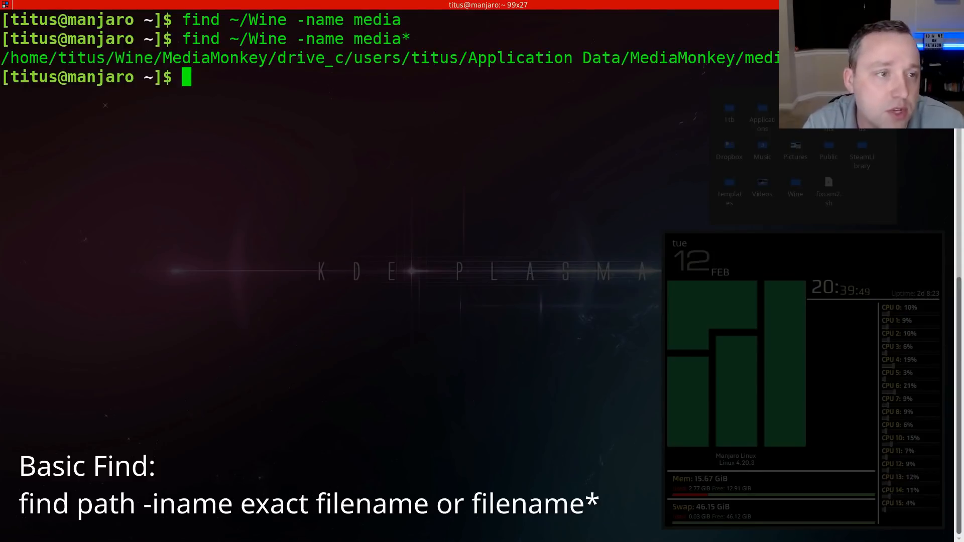
# Rerun with a wildcard as find ~/Wine -name media*, finding a MediaMonkey path
pyautogui.write('find ~/Wine -name media*')
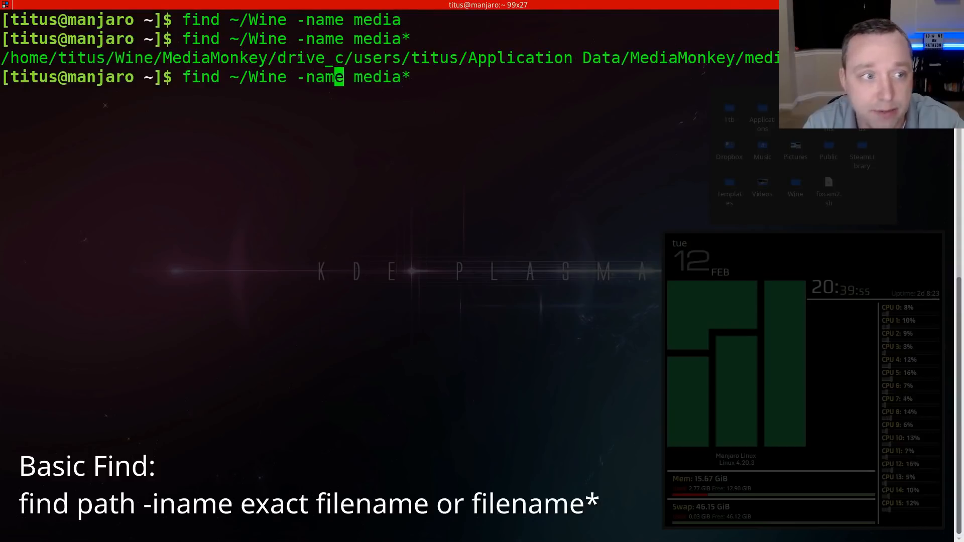
# Run find ~/Wine -iname media* case-insensitively, then narrow it to media*.exe executables
pyautogui.write('i')
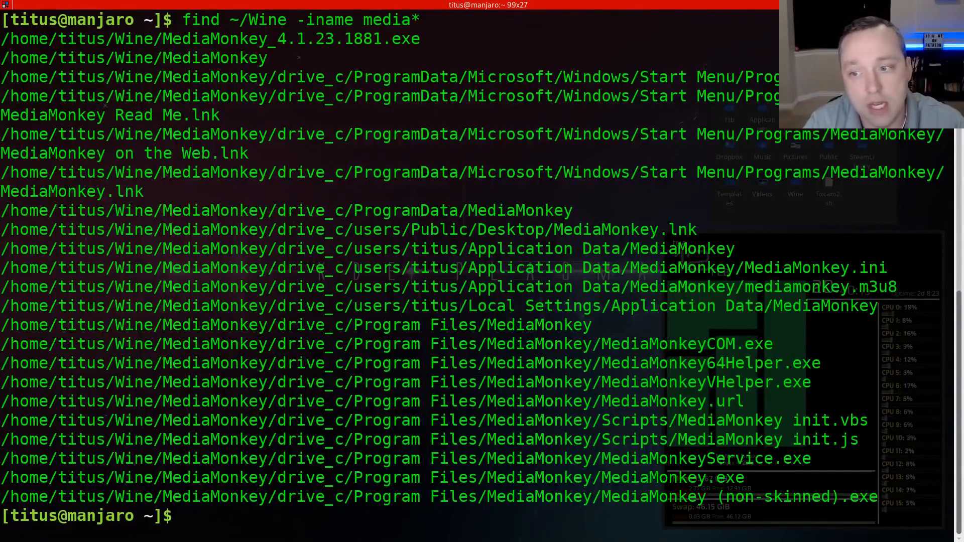
pyautogui.write('find ~/Wine -iname media*')
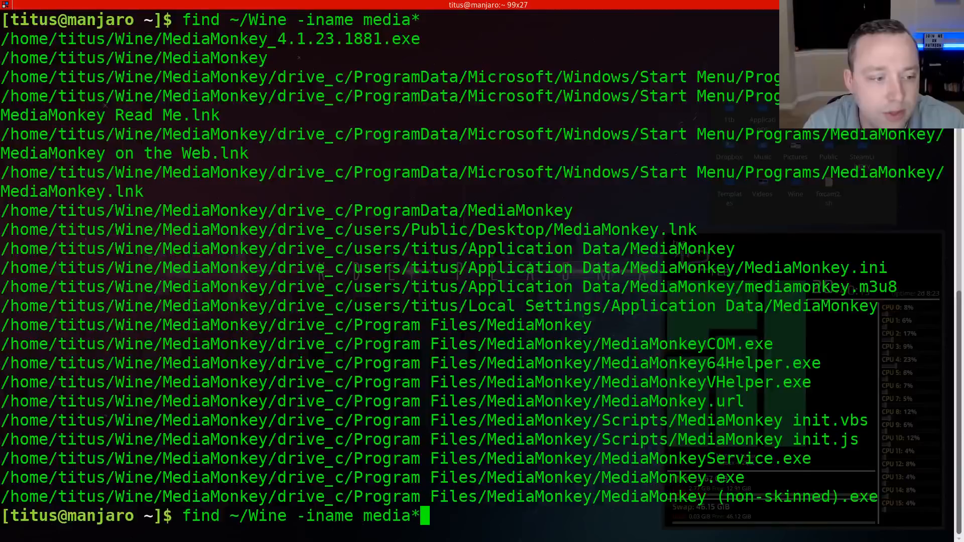
pyautogui.write('.exe')
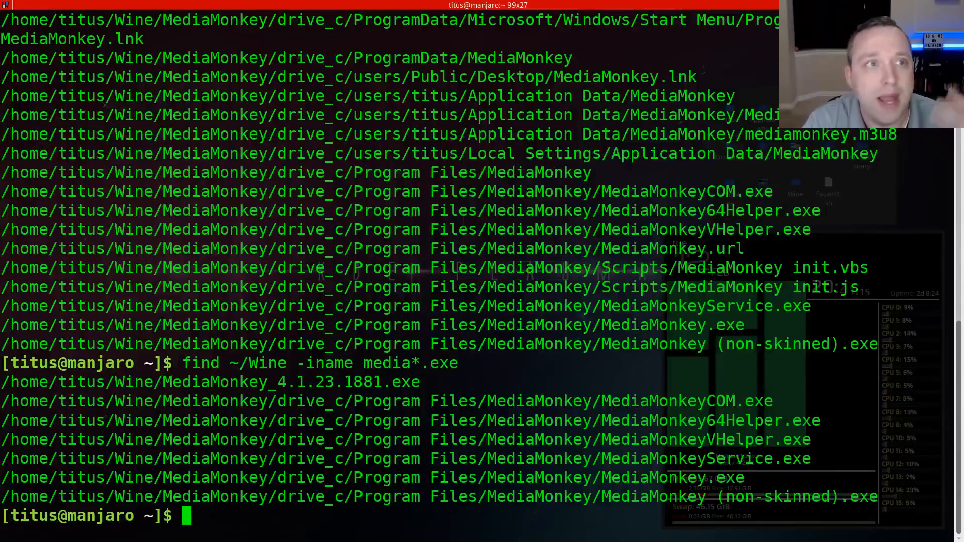
# Run find ~/Downloads/ -mtime -7 to list files modified in the last seven days
pyautogui.write('find')
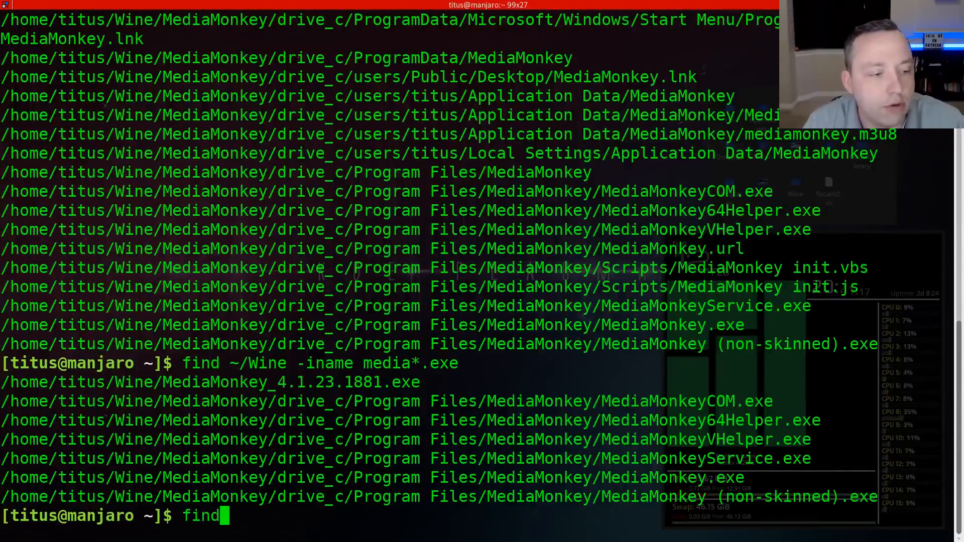
pyautogui.write('~')
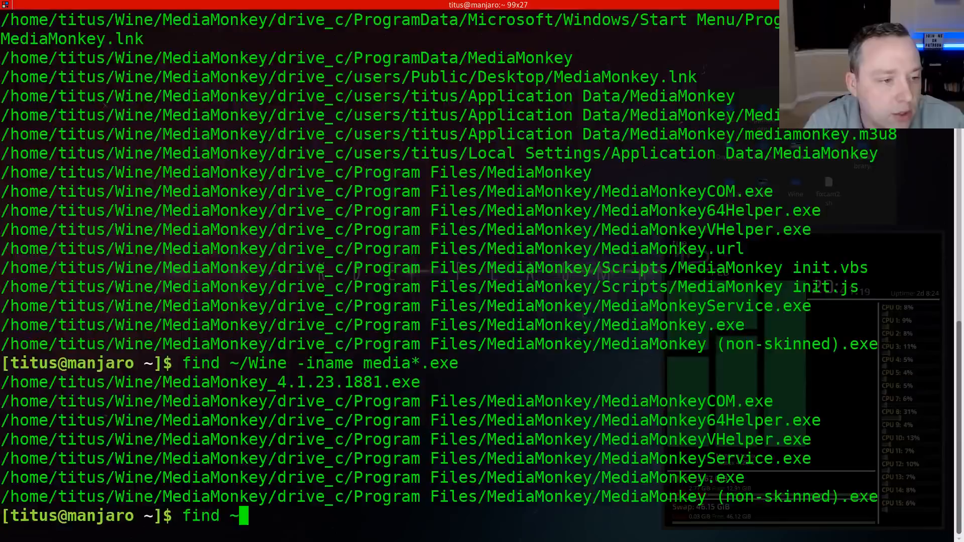
pyautogui.write('Downloads/')
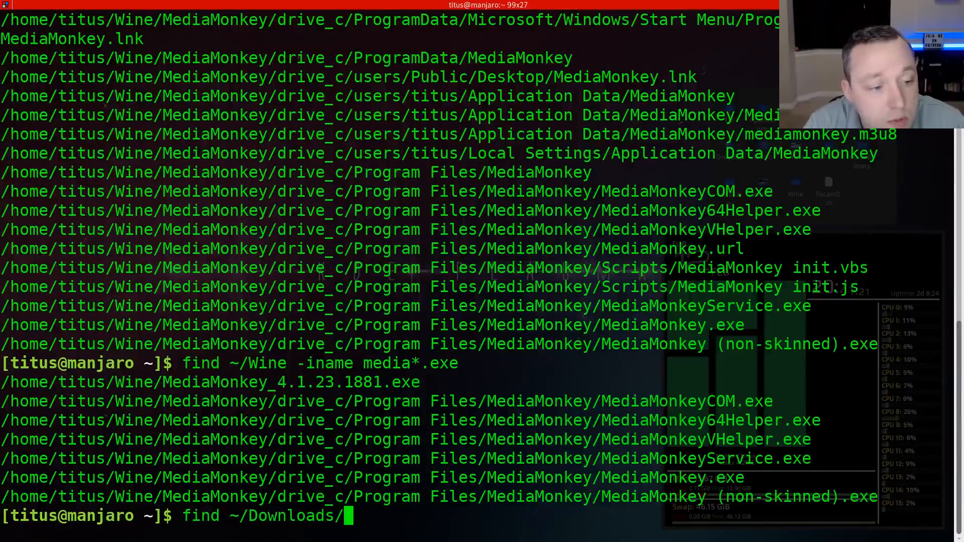
pyautogui.write('-')
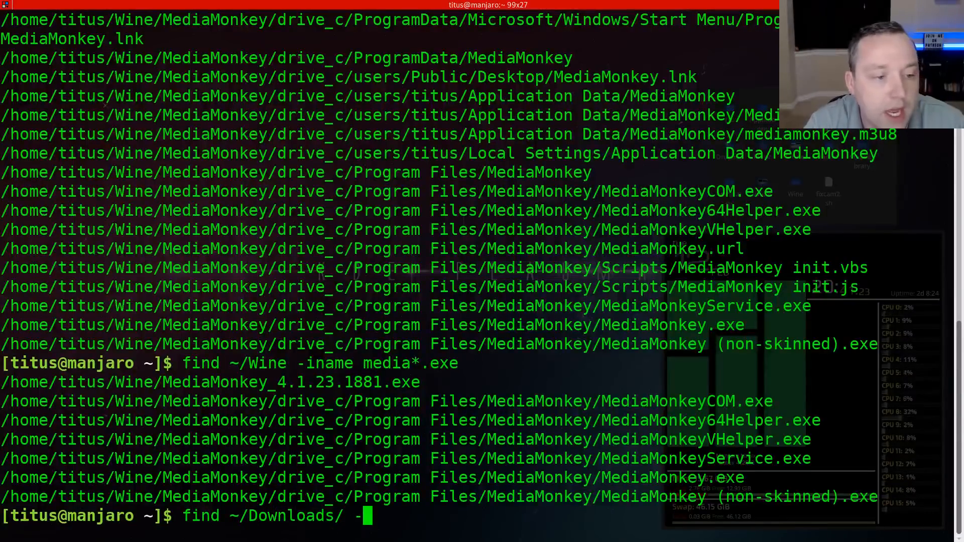
pyautogui.write('mtime')
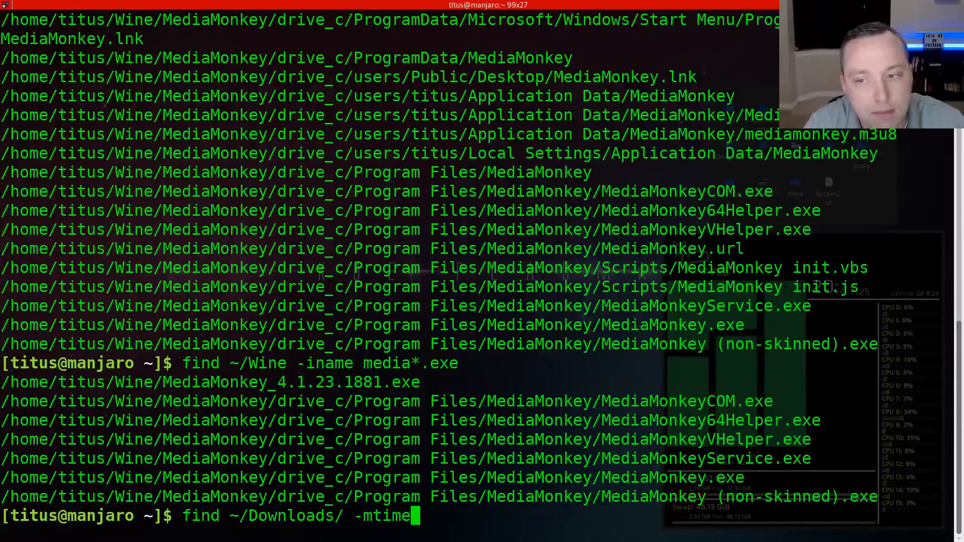
pyautogui.write('-')
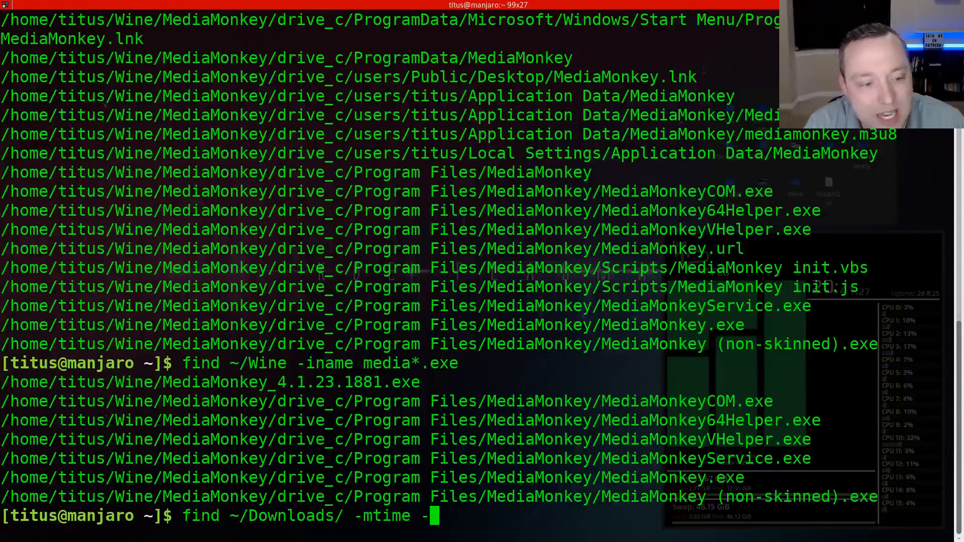
pyautogui.write('7')
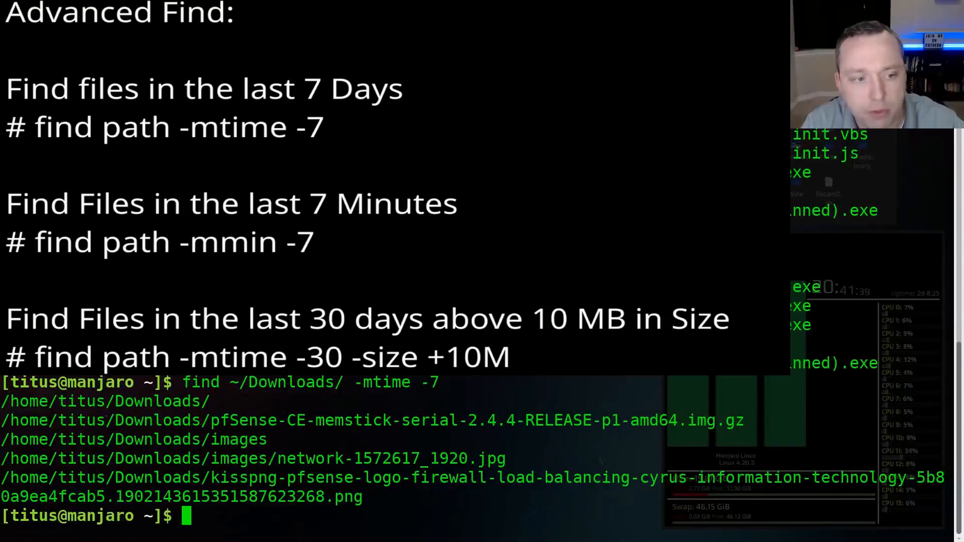
# Run find ~/Downloads/ -mtime -30, then pipe it through grep pf to show the two pfSense files
pyautogui.write('find ~/Downloads/ -mtime -')
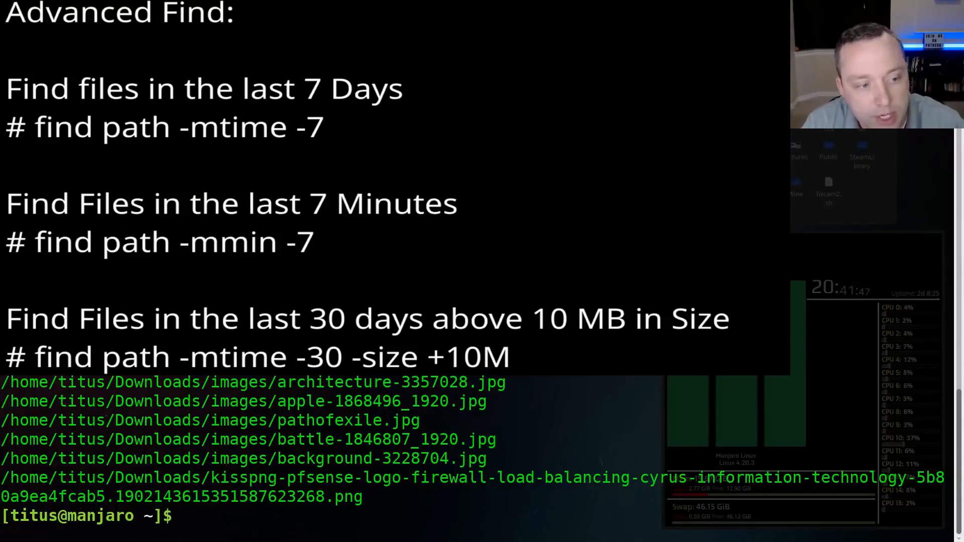
pyautogui.write('find ~/Downloads/ -mtime -30')
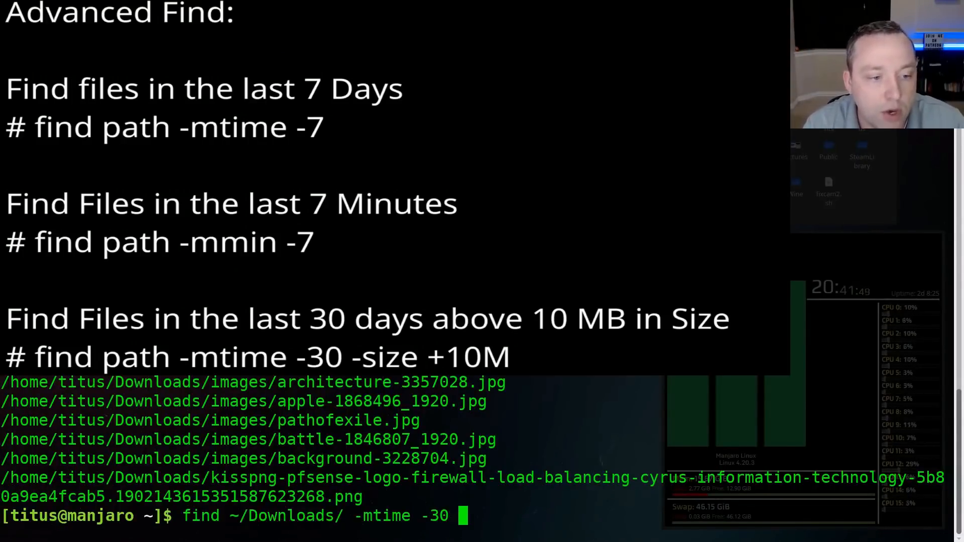
pyautogui.write('| grep p')
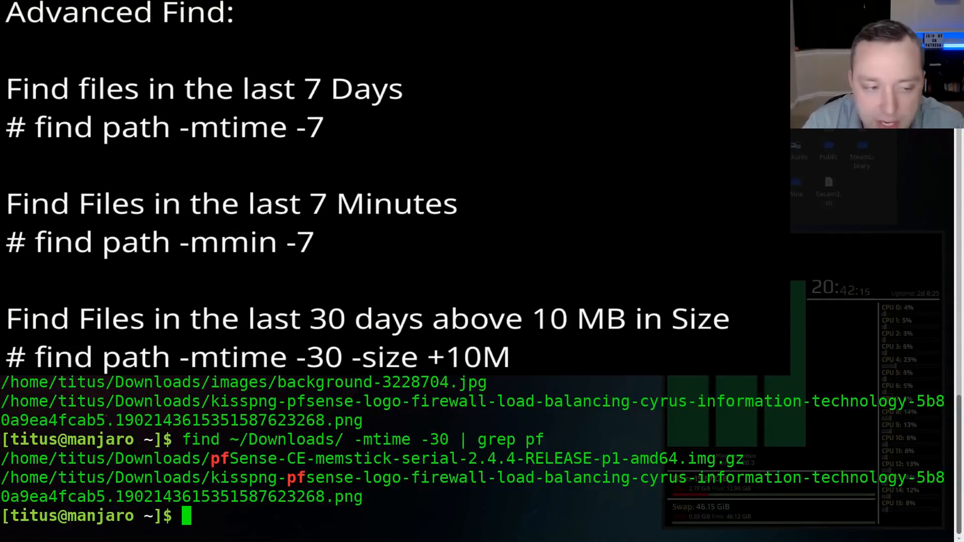
pyautogui.write('find ~/Downloads/ -mtime -30 | grep pf')
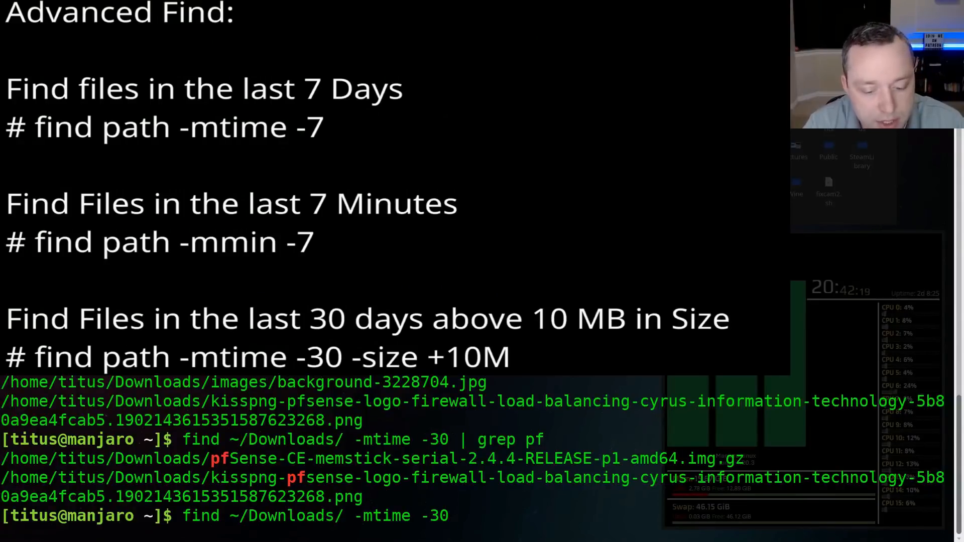
# Run find ~/Downloads/ -mtime -30 -size +10M to list recent files over 10 MB
pyautogui.write('-size +10')
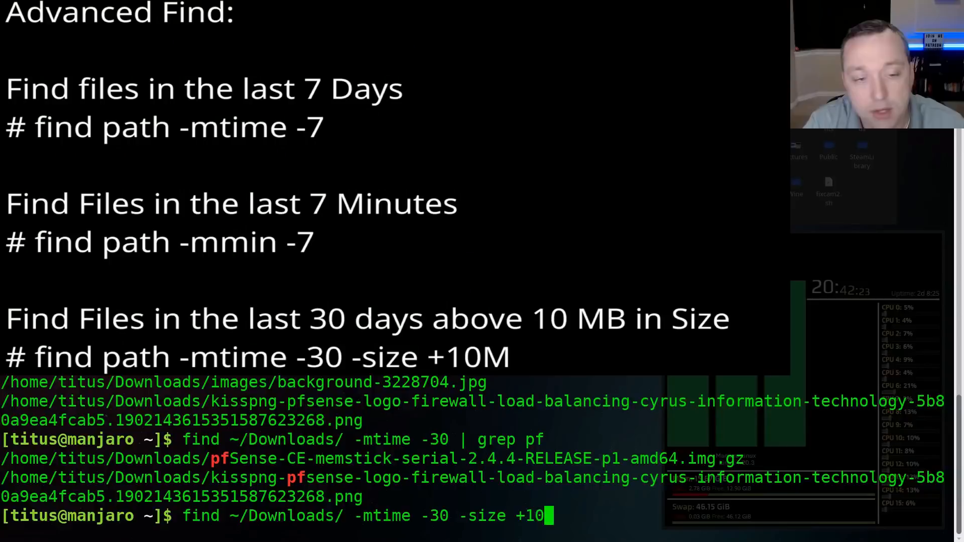
pyautogui.write('M')
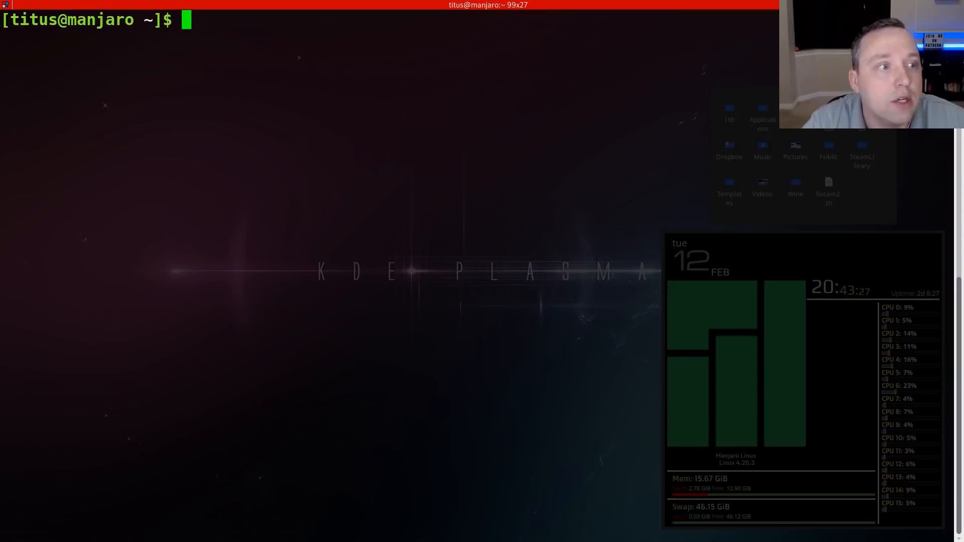
# Run whereis gimp to list GIMP's binary, library, config and man page locations
pyautogui.write('whereis')
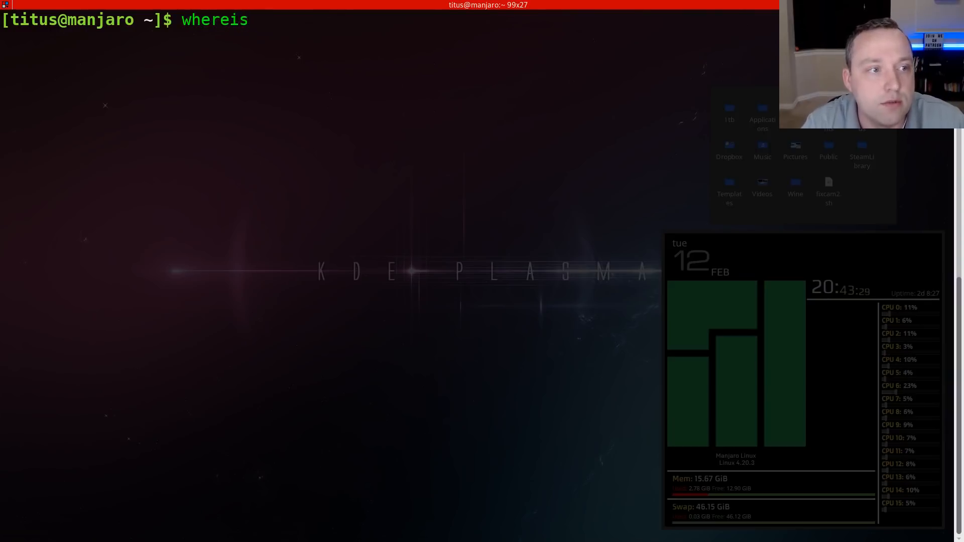
pyautogui.write('gimp')
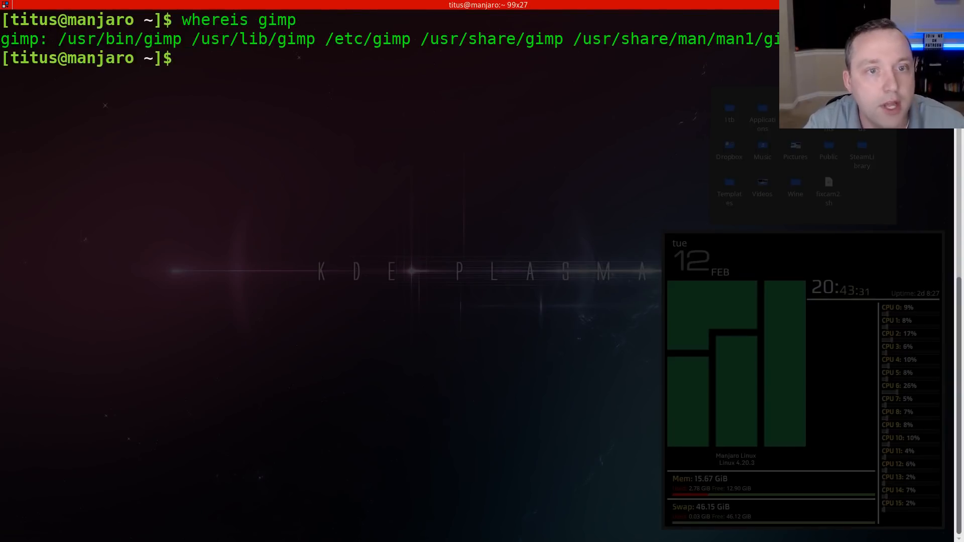